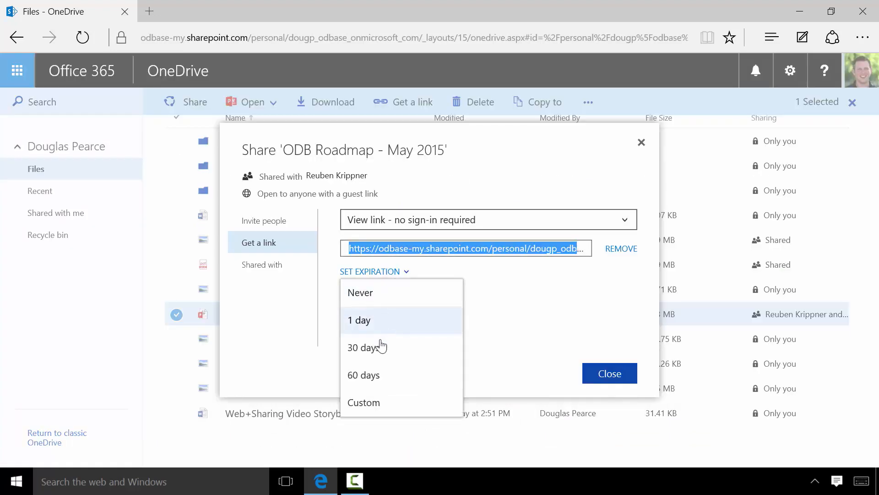
# Step: Browse the Files list as thumbnail tiles, then return to the detailed list view
pyautogui.click(500, 219)
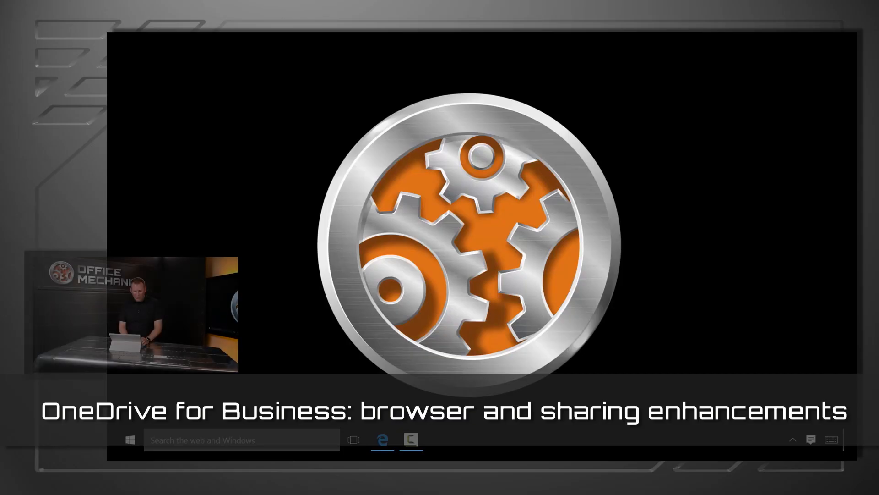
pyautogui.click(382, 439)
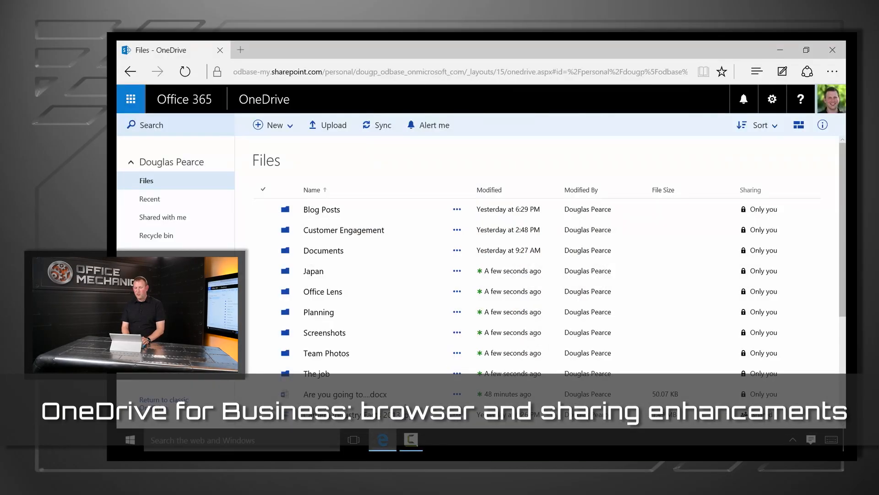
pyautogui.moveTo(660, 256)
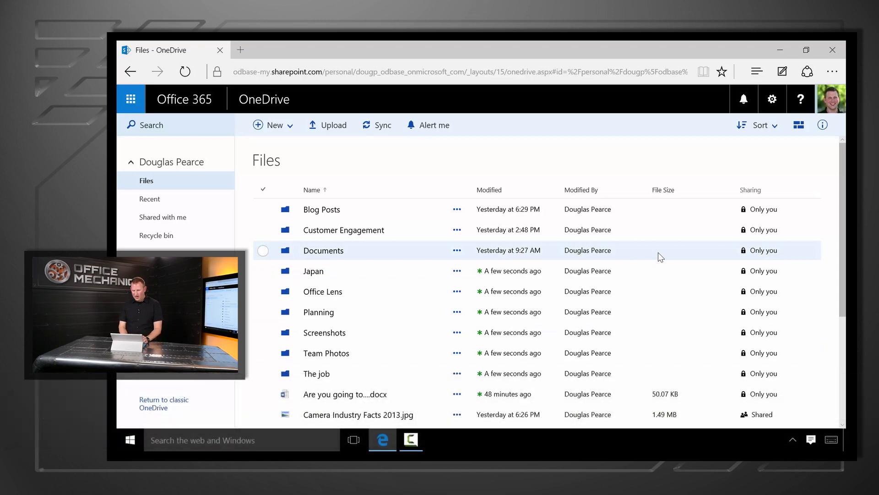
pyautogui.click(799, 125)
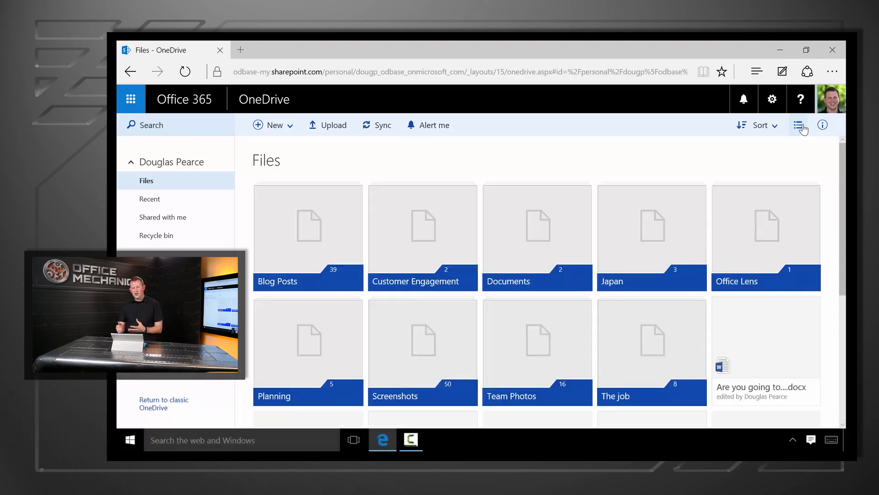
pyautogui.scroll(-3)
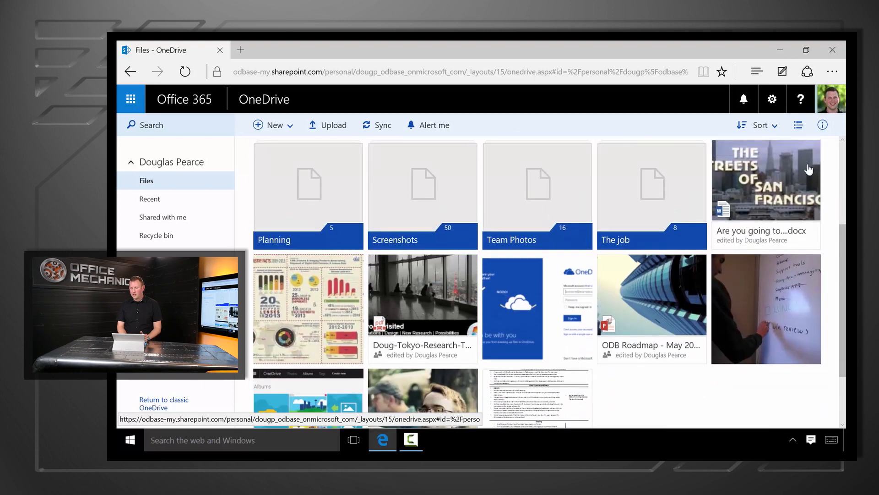
pyautogui.click(799, 125)
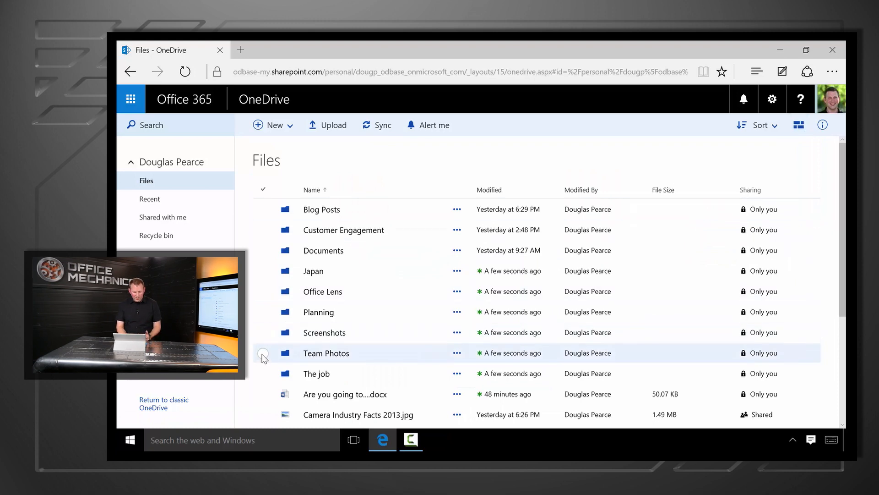
# Step: Select Team Photos through Japan (six folders) and drop them into the Documents folder
pyautogui.click(263, 354)
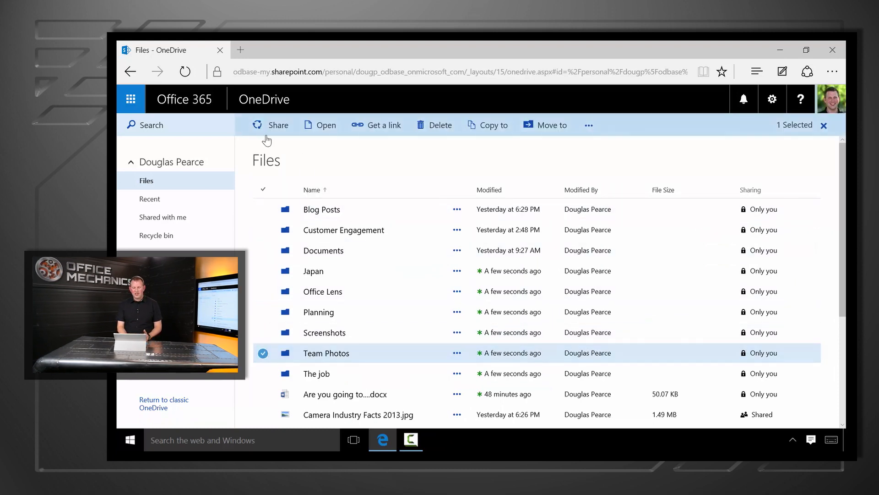
pyautogui.moveTo(588, 124)
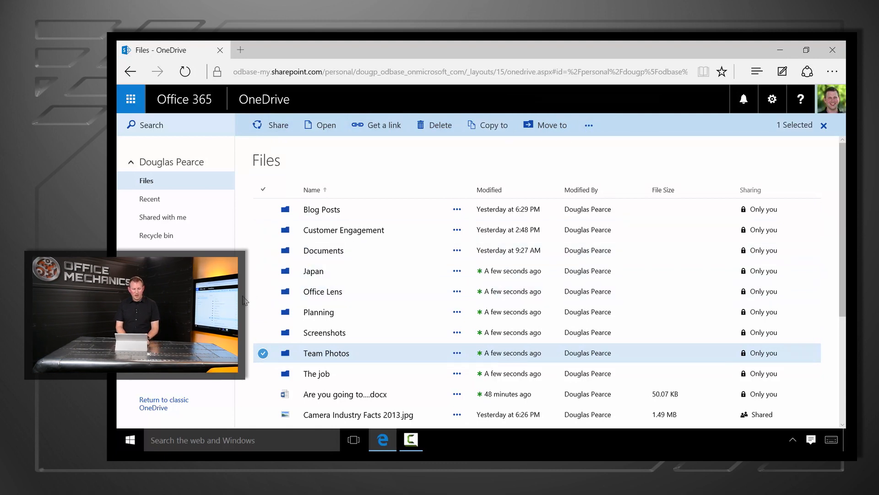
pyautogui.click(823, 125)
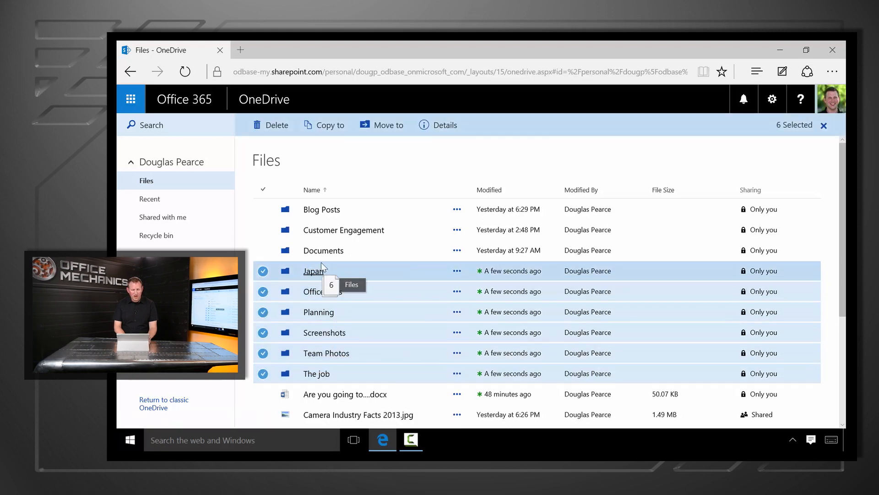
pyautogui.click(822, 124)
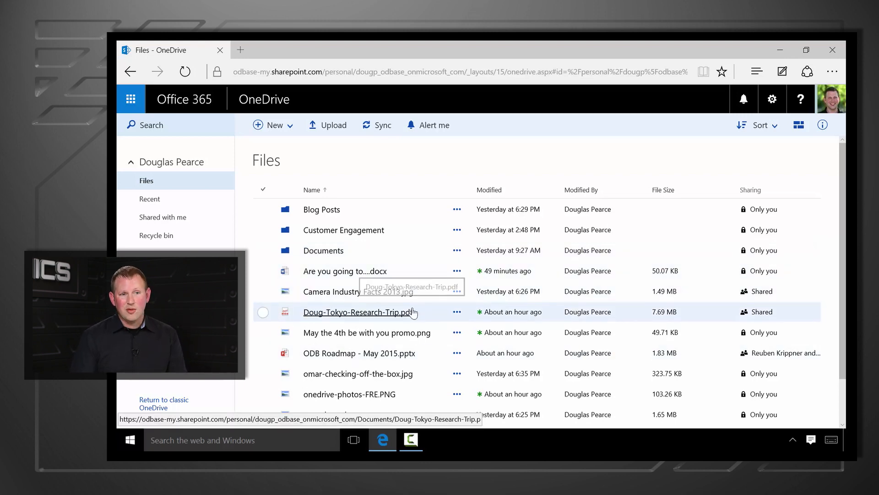
# Step: Select ODB Roadmap - May 2015.pptx and view its slide preview and sharing details
pyautogui.click(263, 189)
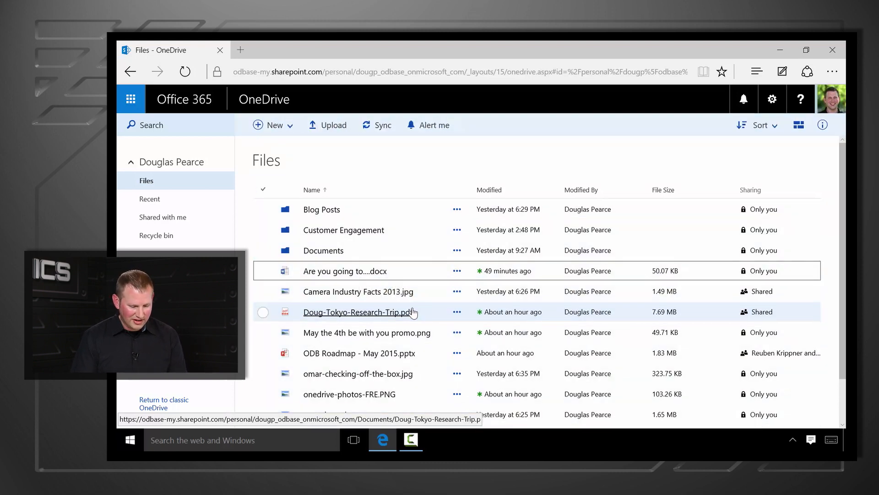
pyautogui.click(263, 333)
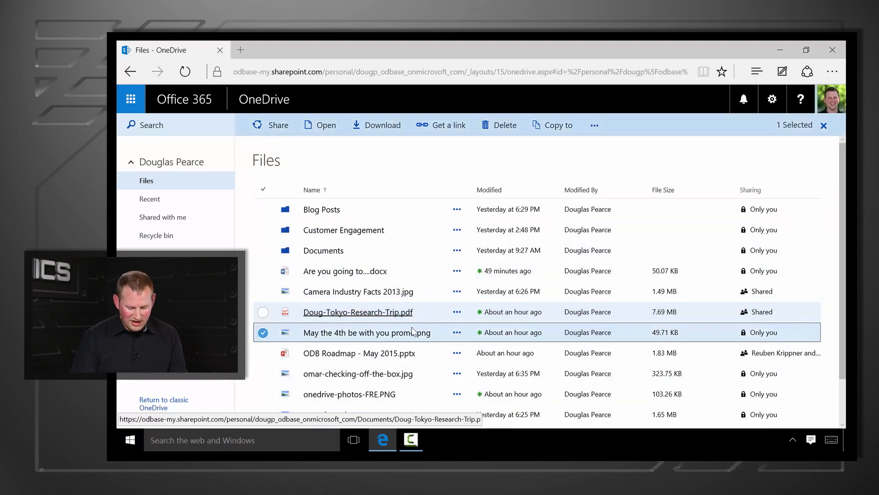
pyautogui.click(360, 352)
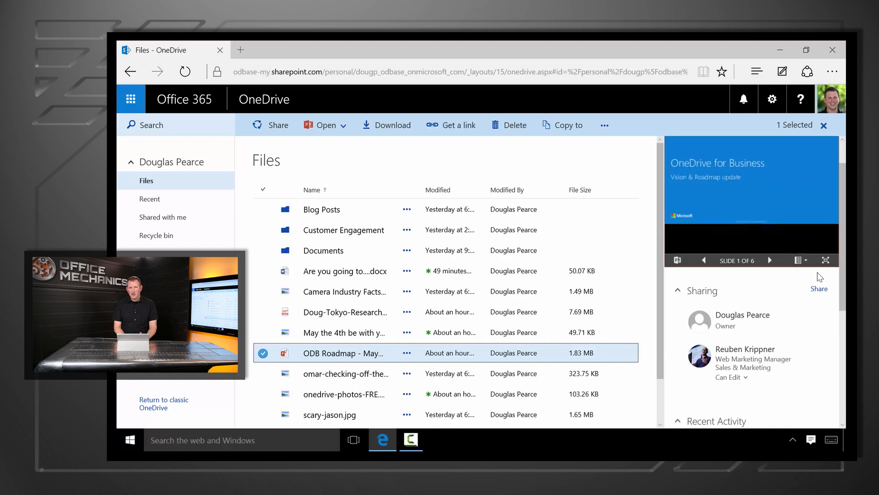
pyautogui.scroll(-3)
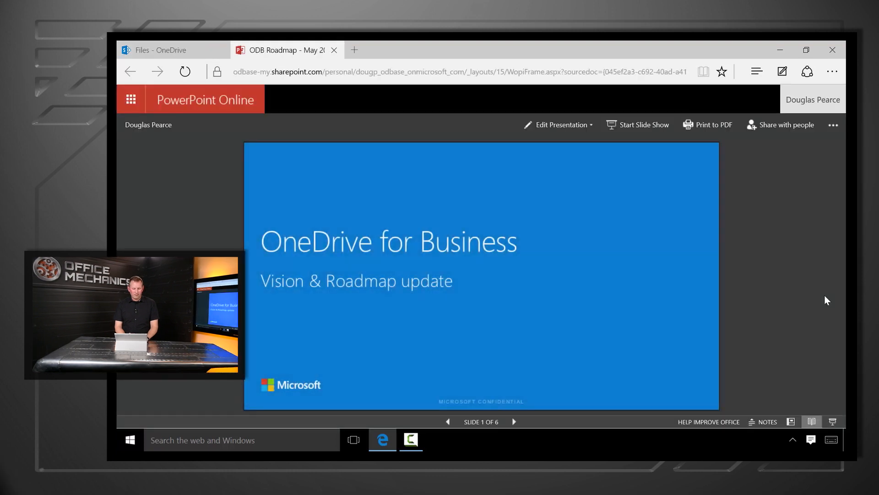
# Step: Close the presentation and return to the OneDrive Files list
pyautogui.click(169, 50)
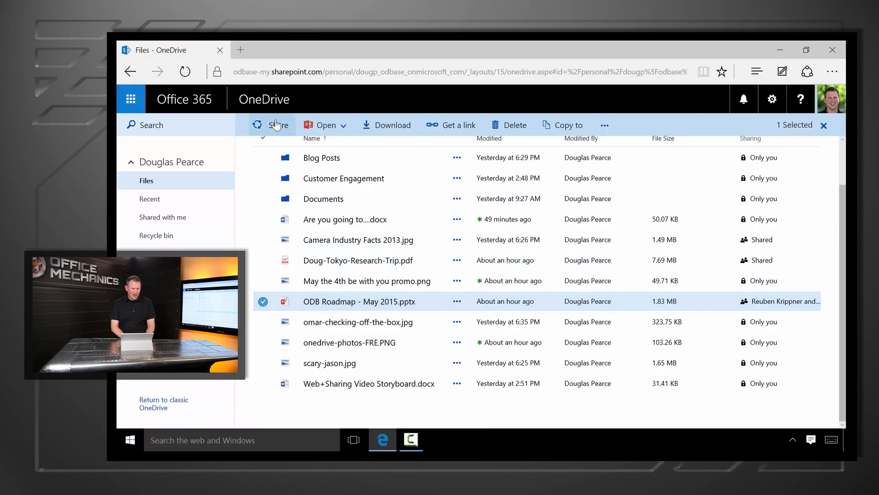
# Step: Share ODB Roadmap - May 2015 and get a view link that needs no sign-in
pyautogui.click(273, 125)
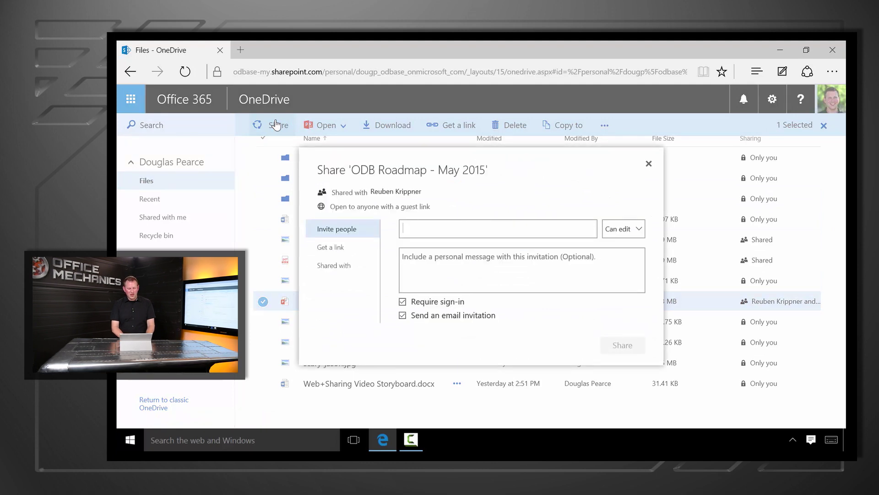
pyautogui.click(330, 242)
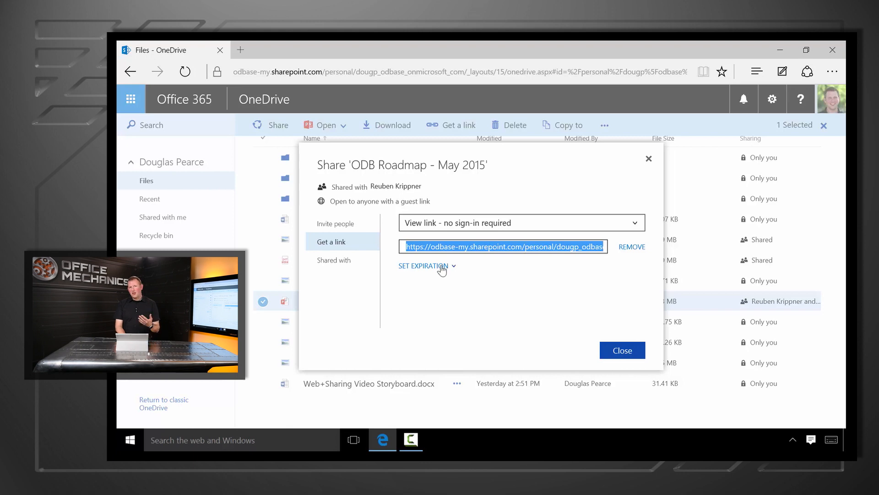
# Step: Set the view link to expire on 10/11/2015
pyautogui.click(424, 266)
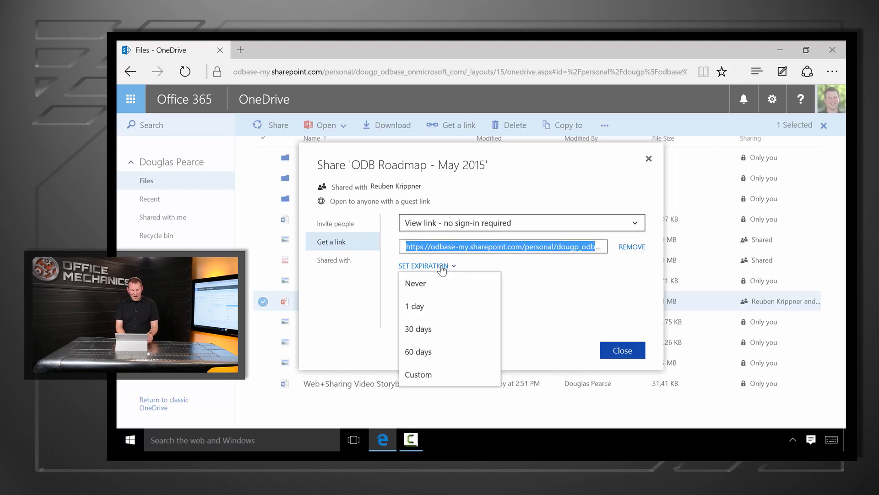
pyautogui.click(424, 266)
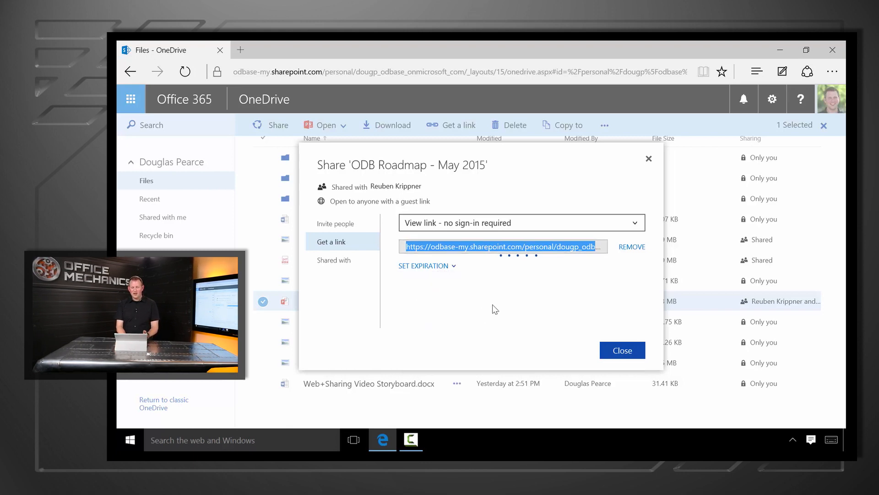
pyautogui.click(423, 266)
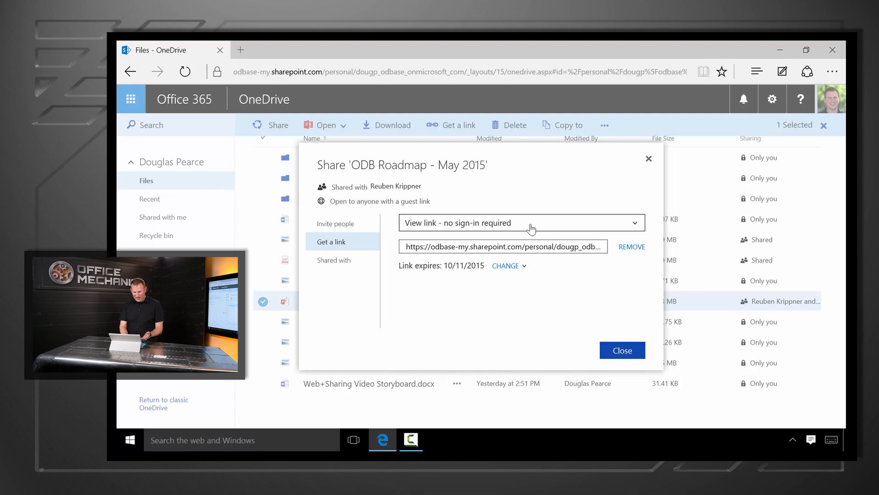
# Step: Switch to 'View link - Contoso account required' and select the link address for copying
pyautogui.click(522, 223)
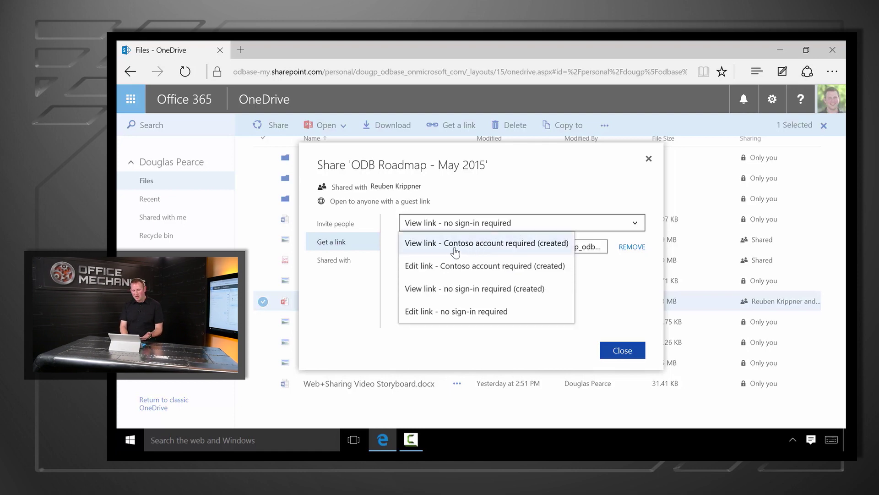
pyautogui.moveTo(476, 267)
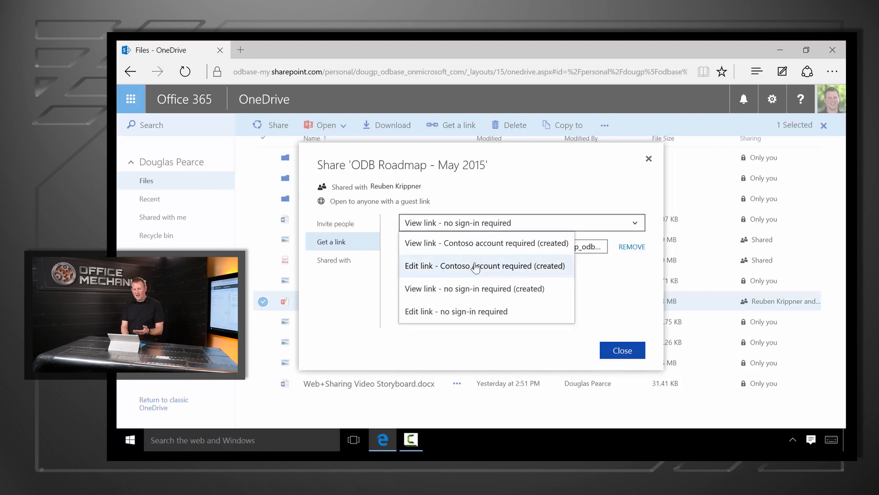
pyautogui.moveTo(472, 249)
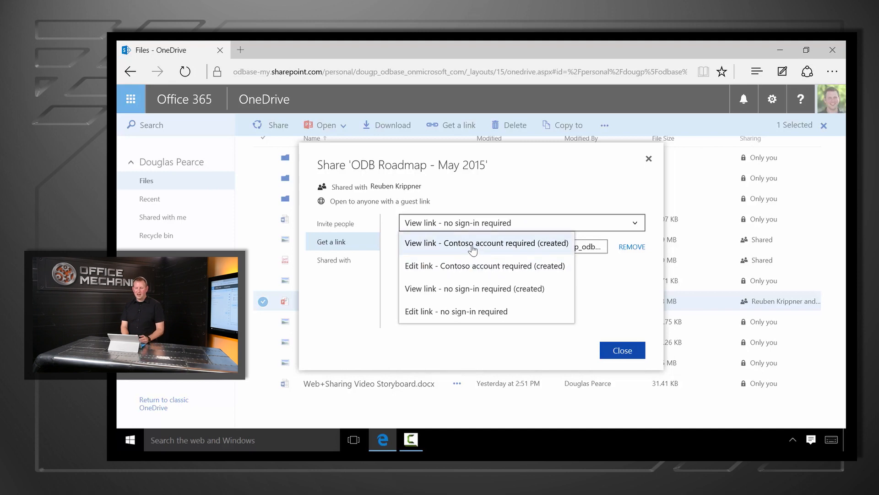
pyautogui.click(476, 244)
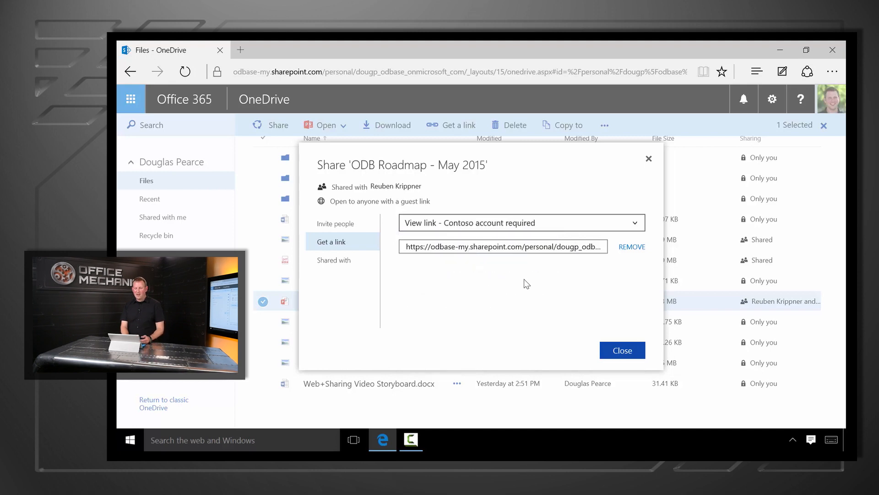
pyautogui.click(503, 246)
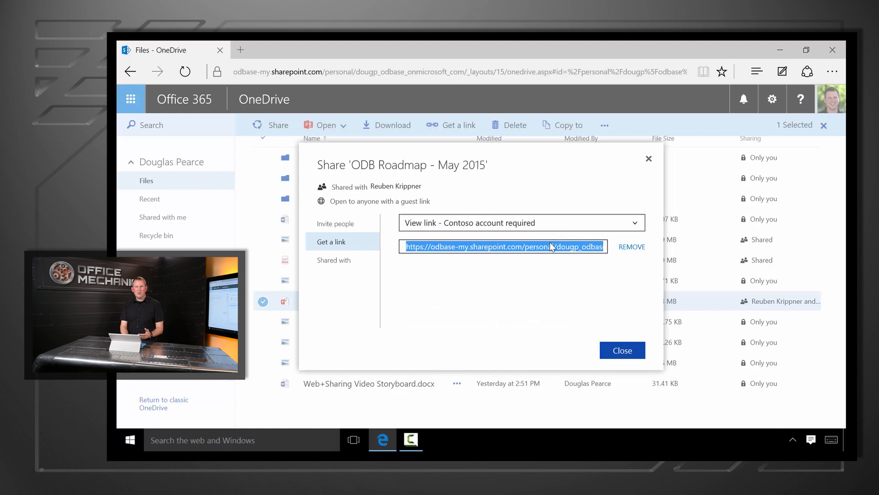